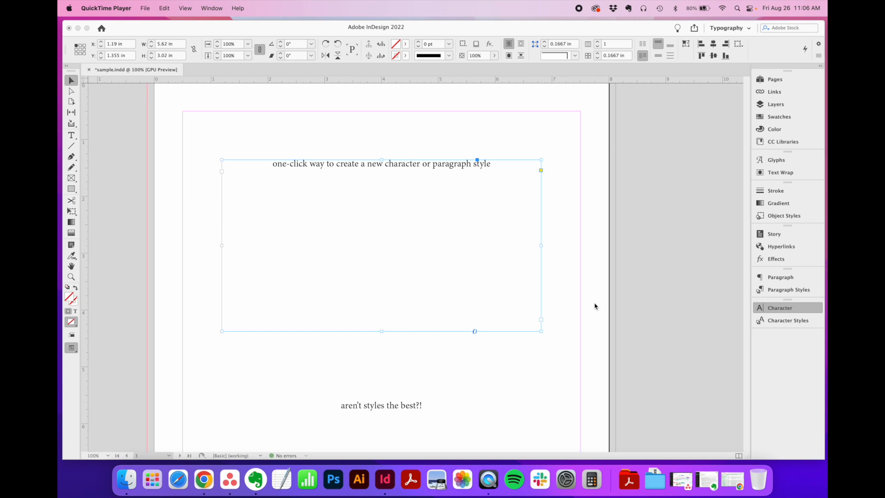
Show the Character panel with Minion Pro 12 pt, then browse the Window menu
left_click(780, 308)
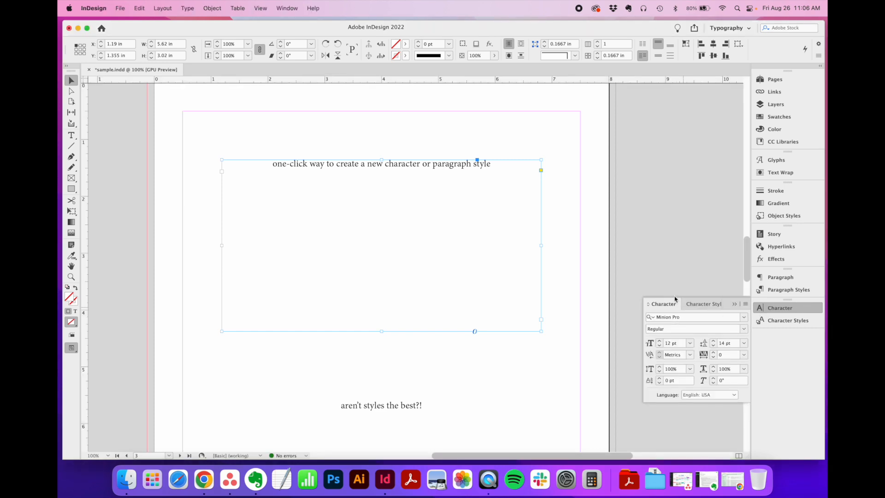
left_click(286, 8)
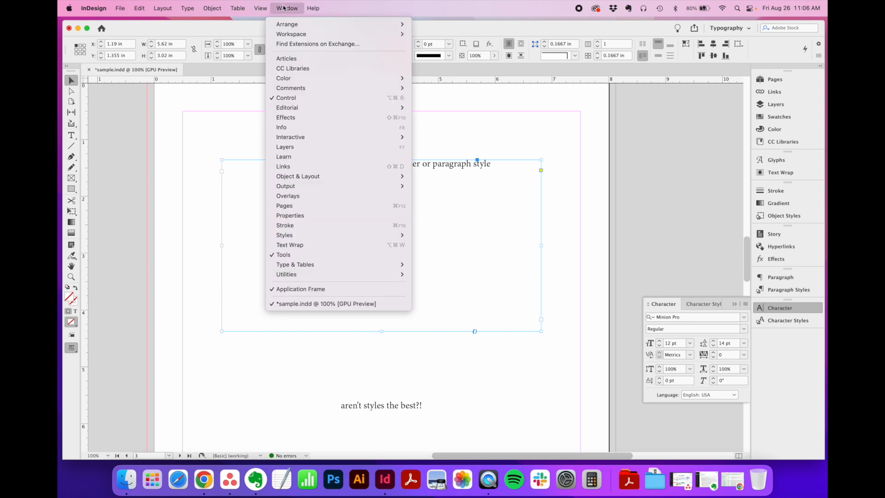
mouse_move(294, 265)
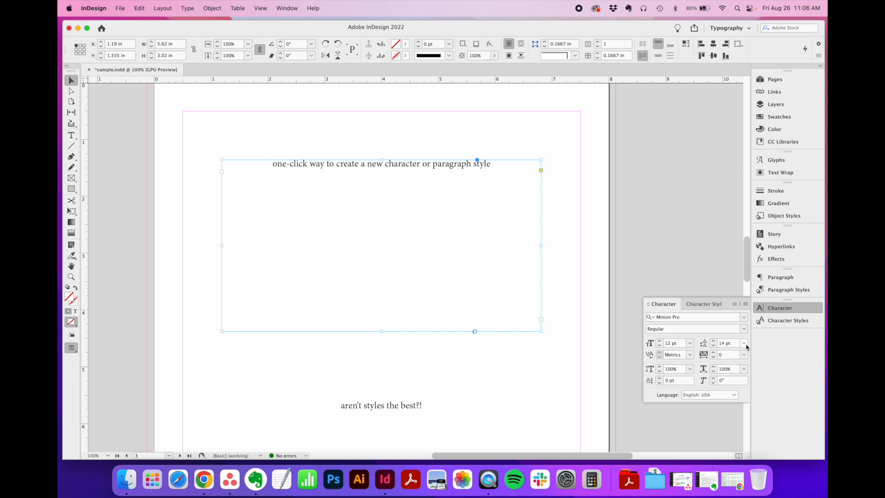
mouse_move(730, 363)
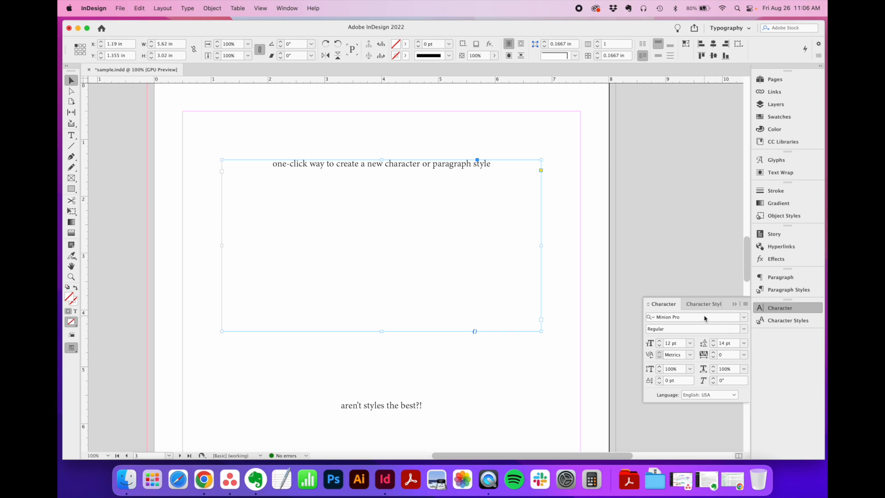
Show the Character Styles panel (None, drop cap, drop cap 2) via Window > Styles
left_click(787, 320)
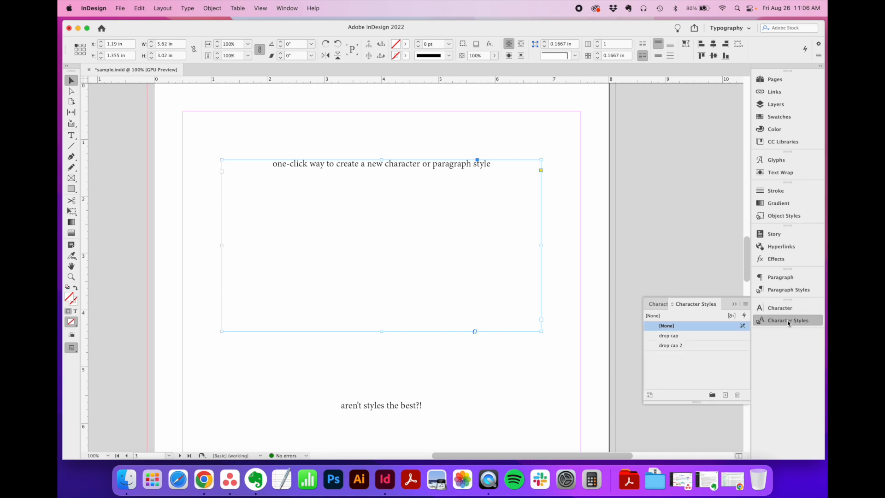
left_click(285, 8)
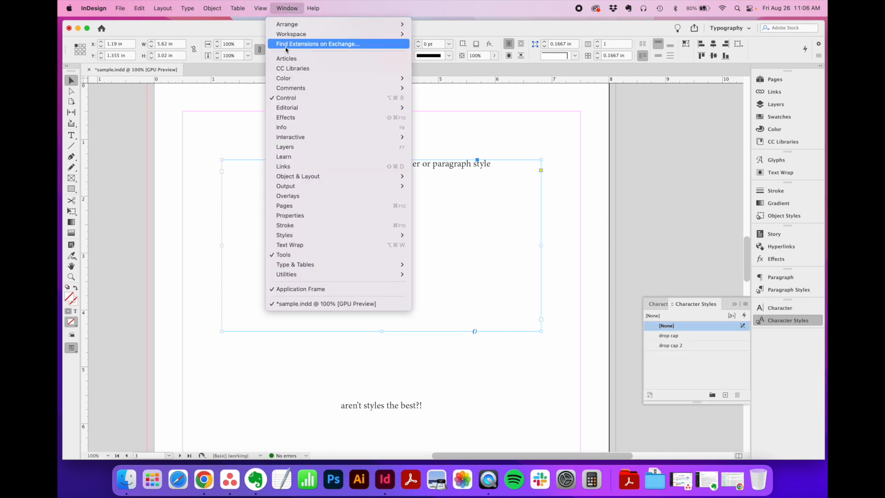
mouse_move(284, 235)
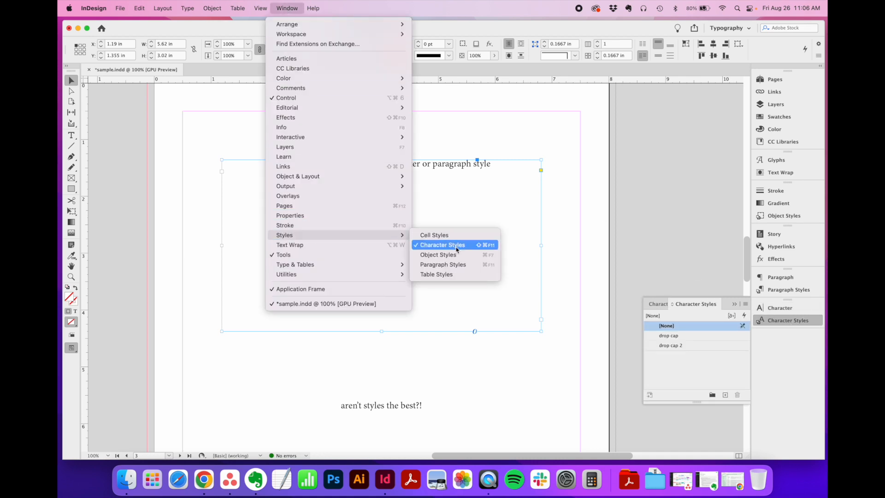
left_click(441, 244)
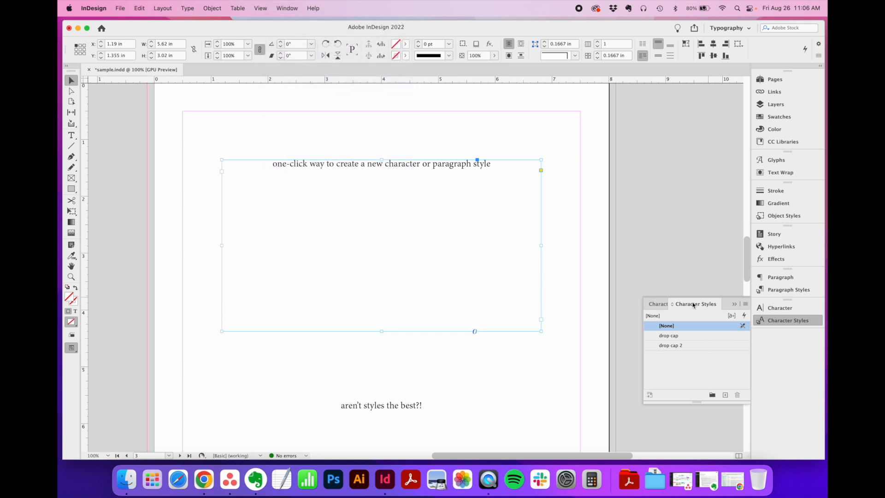
mouse_move(687, 382)
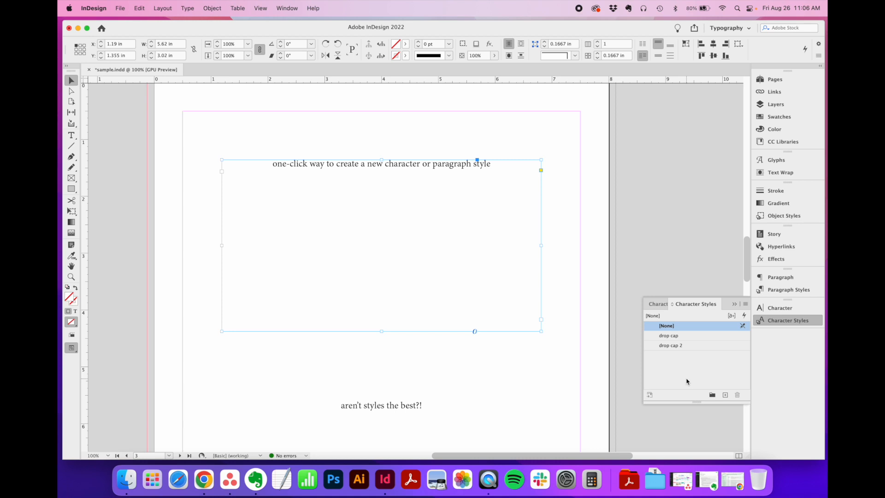
mouse_move(681, 361)
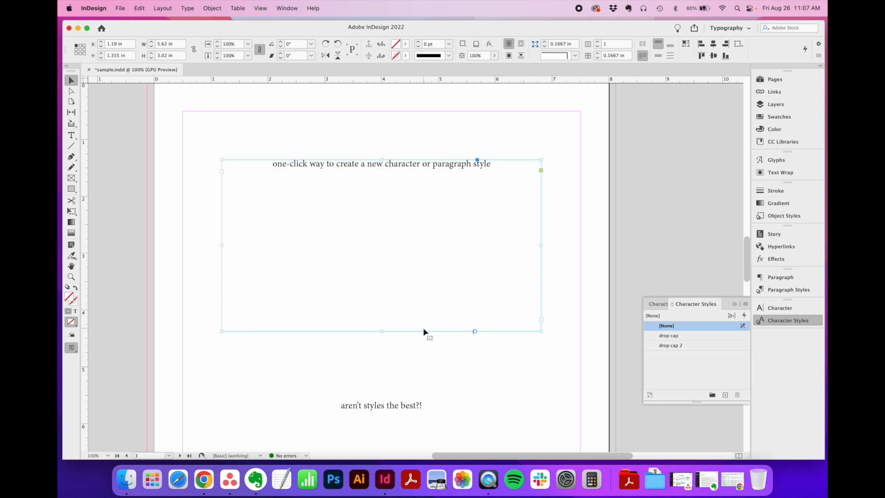
Apply Paragraph Style 1 (9 pt, tracking 20) to the top line and close its options
left_click(788, 289)
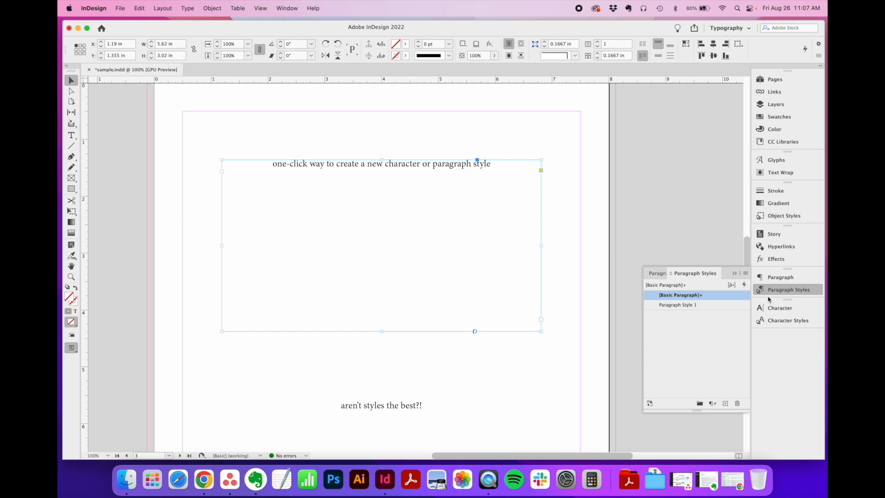
mouse_move(707, 309)
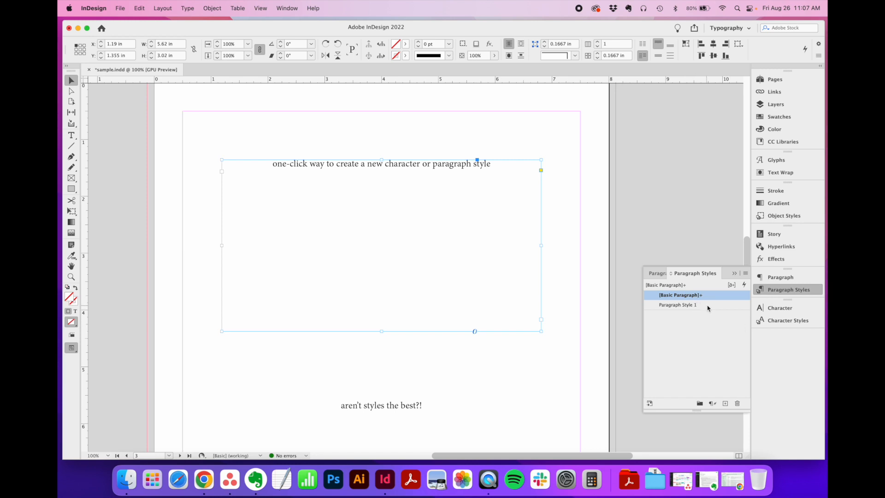
double_click(675, 305)
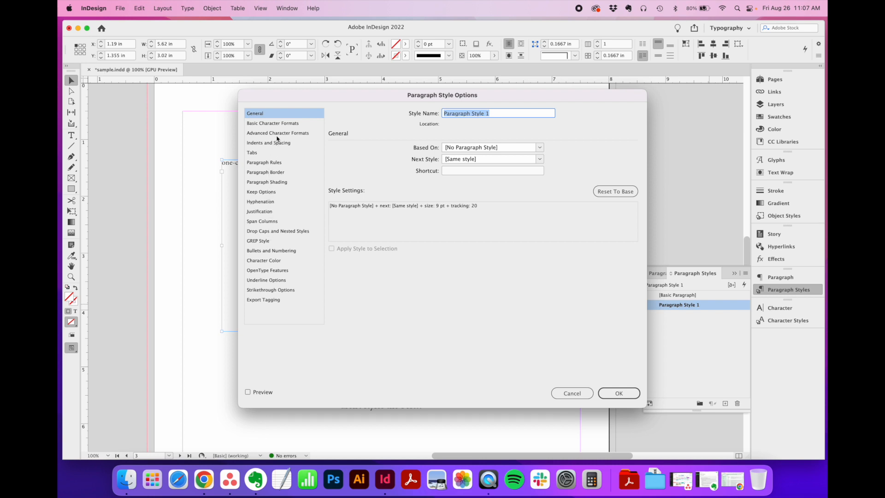
left_click(618, 393)
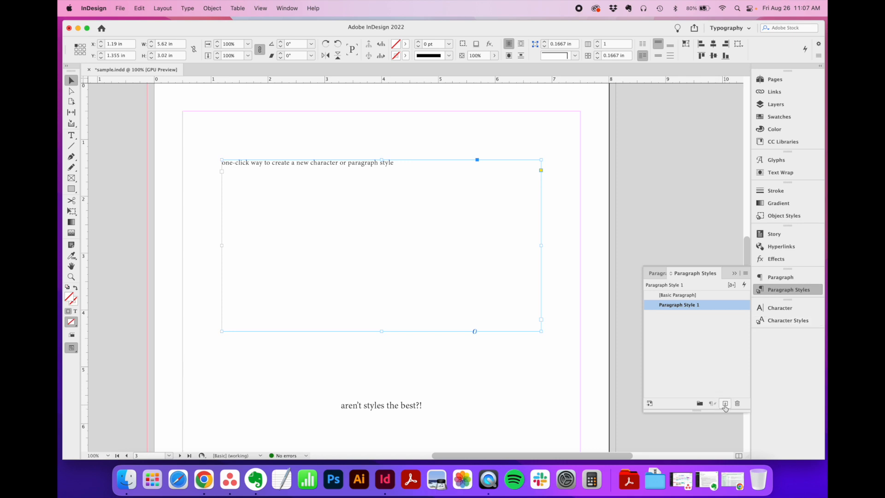
mouse_move(725, 402)
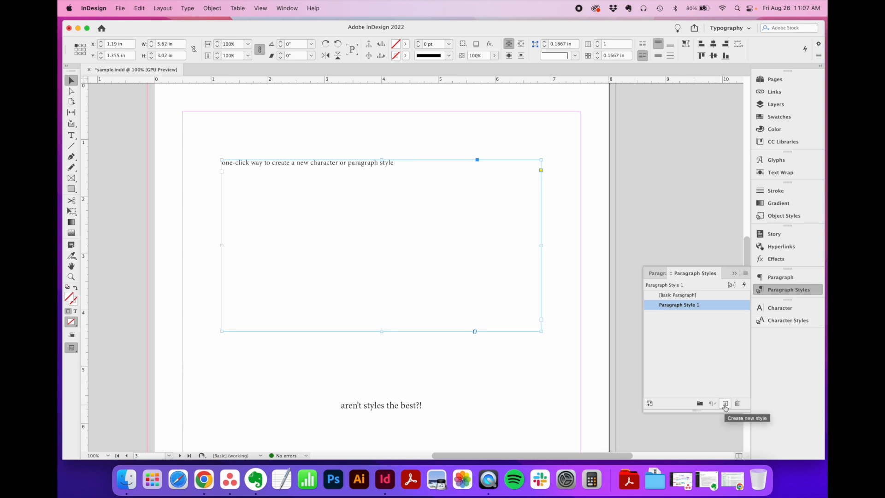
mouse_move(710, 308)
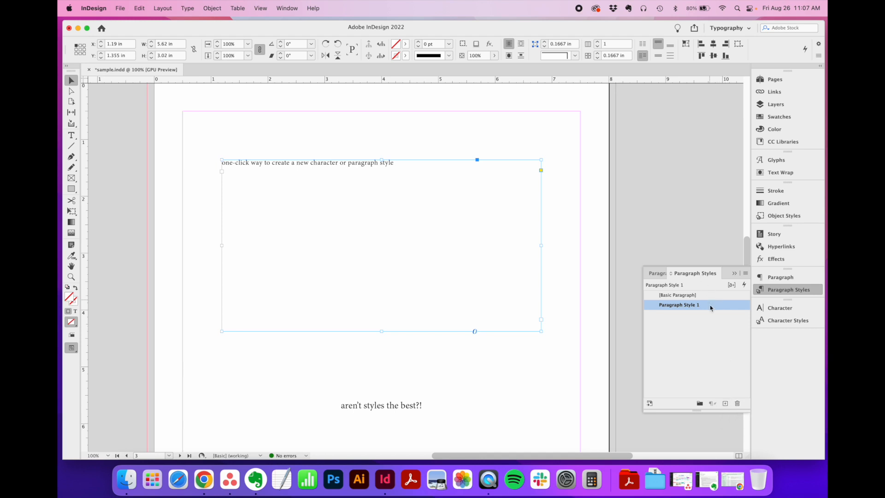
Review Character Style 1's empty font, colour and advanced settings, then close its options
left_click(787, 320)
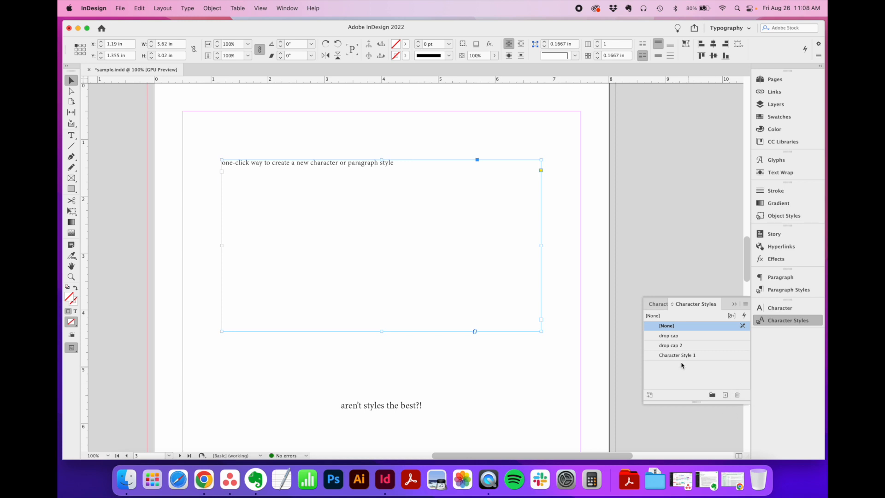
double_click(677, 355)
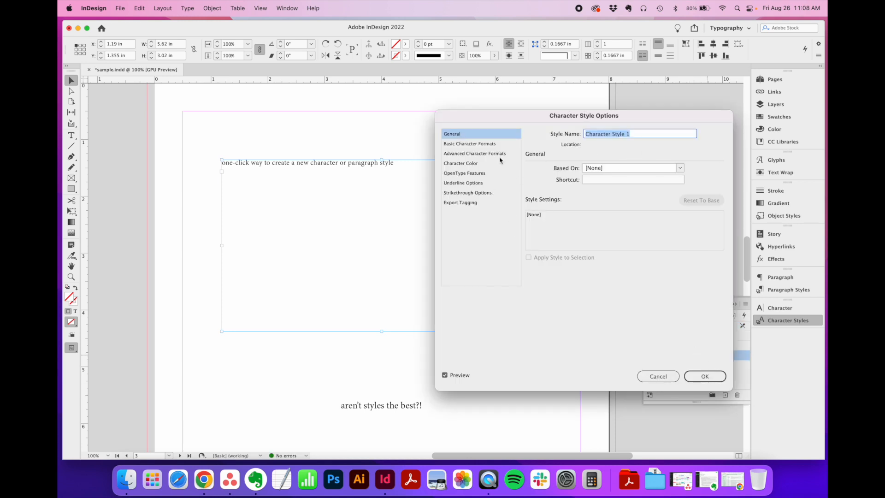
left_click(469, 144)
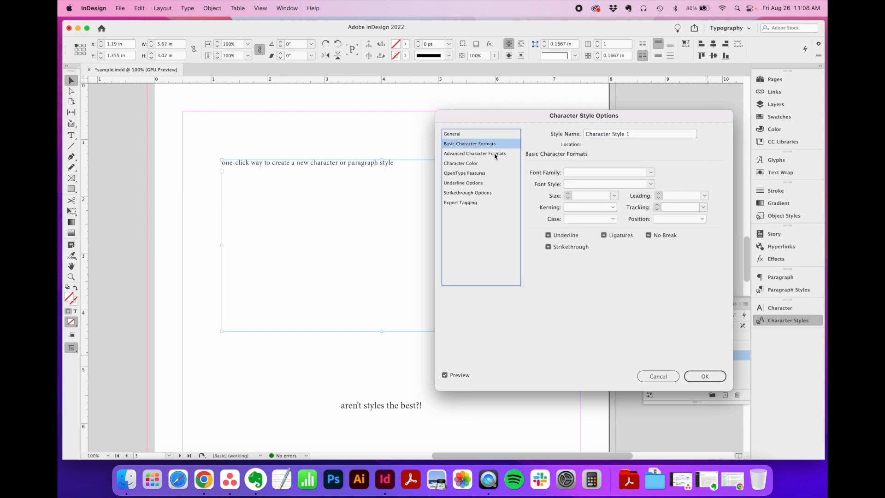
left_click(461, 163)
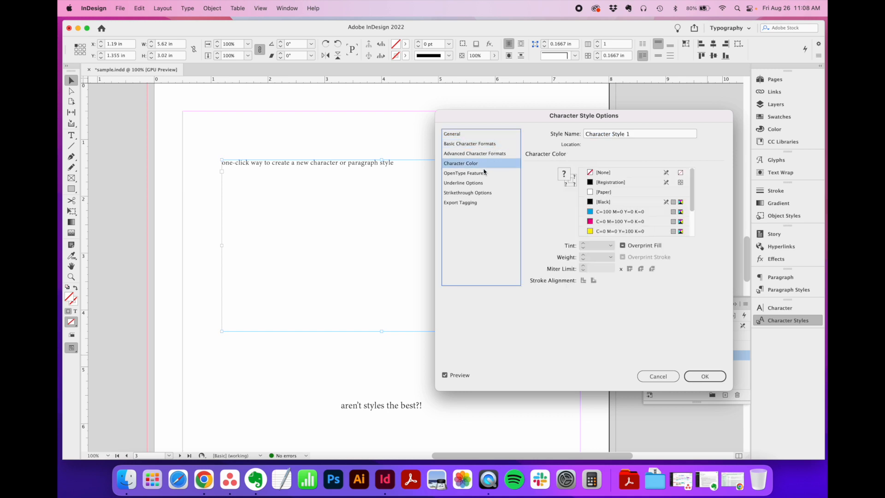
left_click(474, 154)
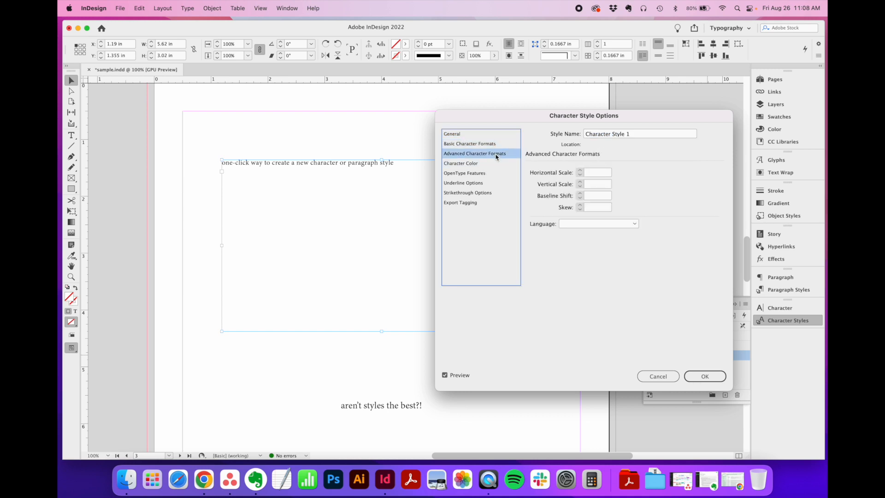
mouse_move(627, 365)
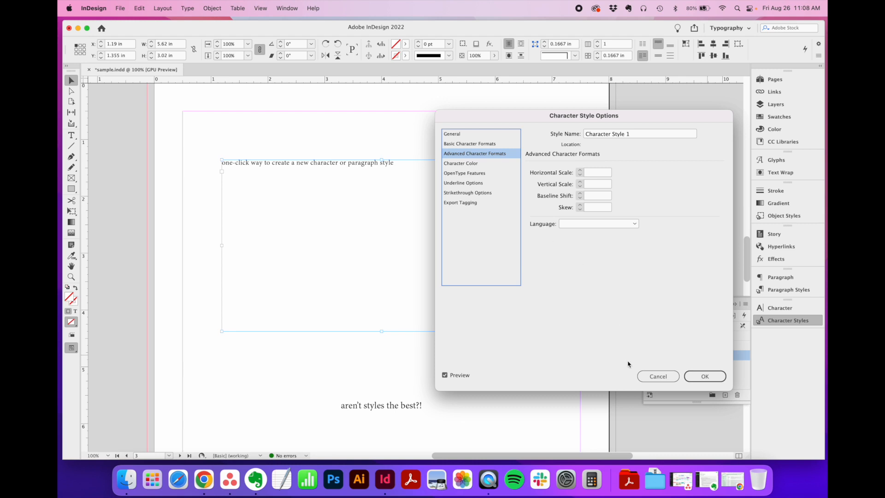
left_click(704, 376)
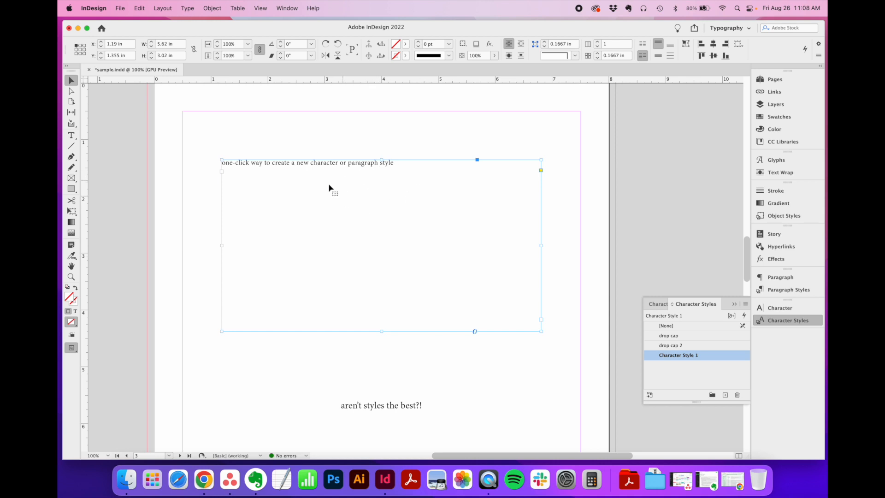
mouse_move(366, 215)
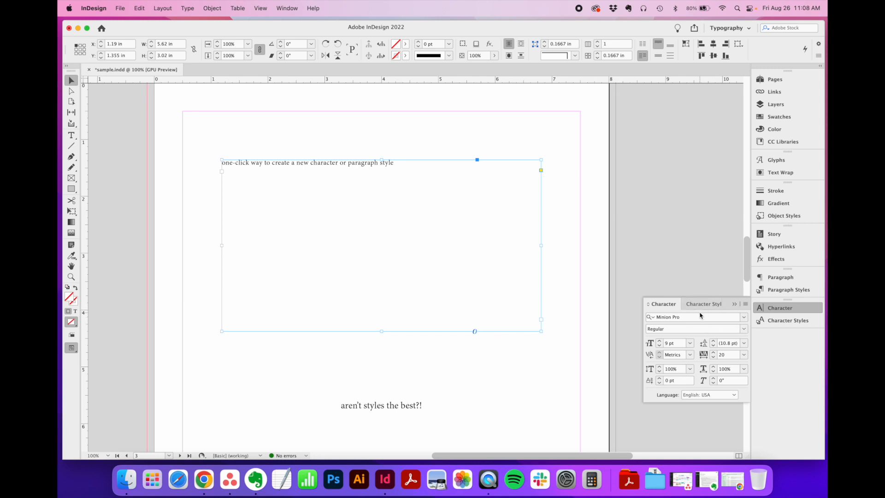
Set the text in Brandon Grotesque Medium at 48 pt, tracking 0, leading stepped down to 51 pt
left_click(287, 8)
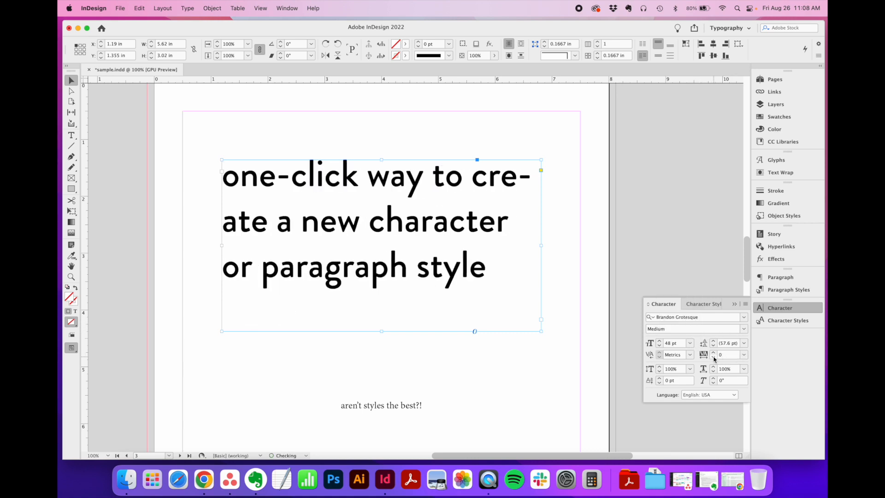
left_click(712, 345)
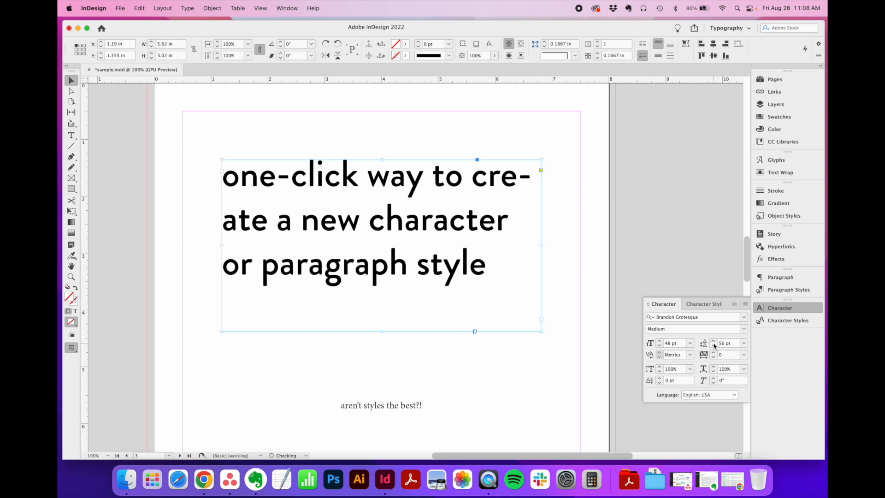
left_click(712, 344)
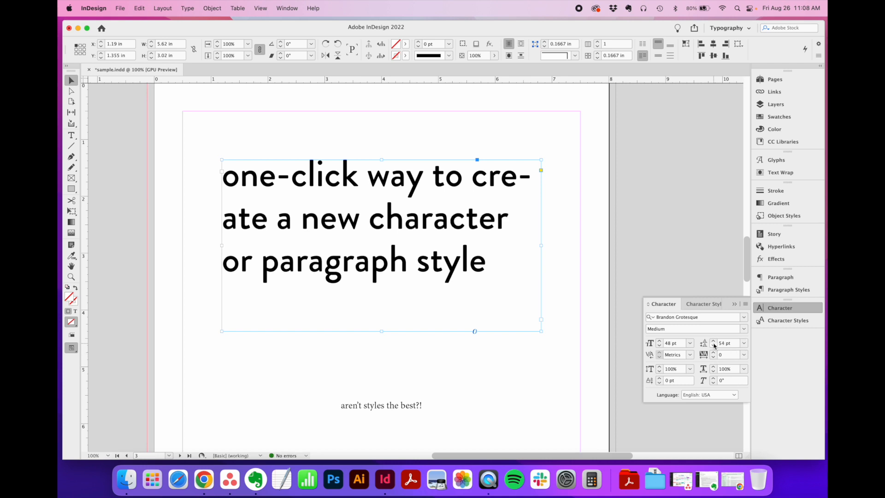
left_click(712, 345)
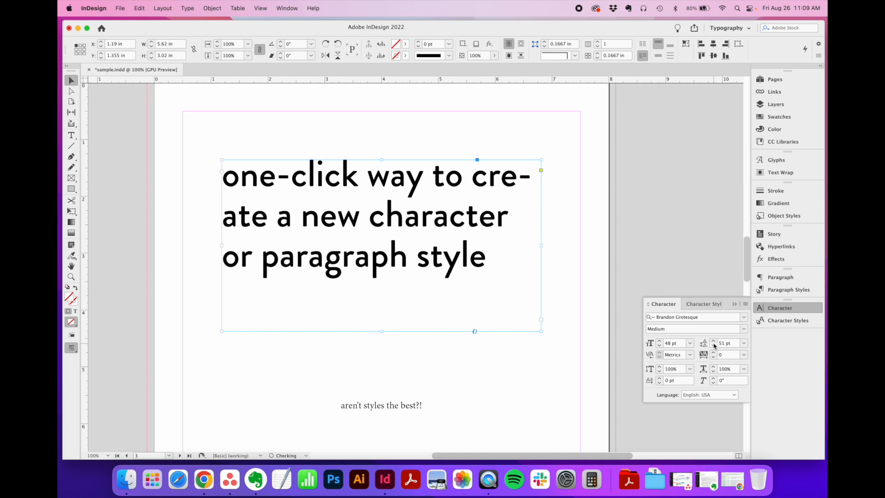
Centre the text lines and colour the text with the C=17 M=48 Y=99 K=24 orange swatch
left_click(780, 277)
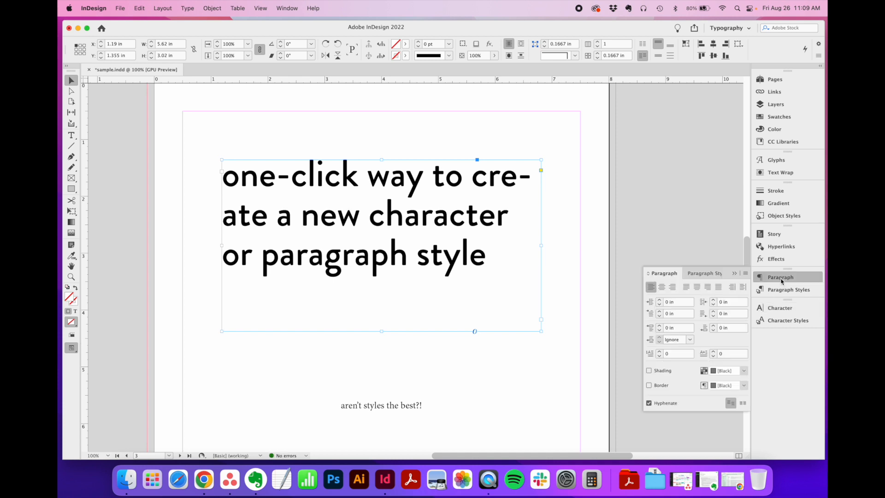
left_click(648, 403)
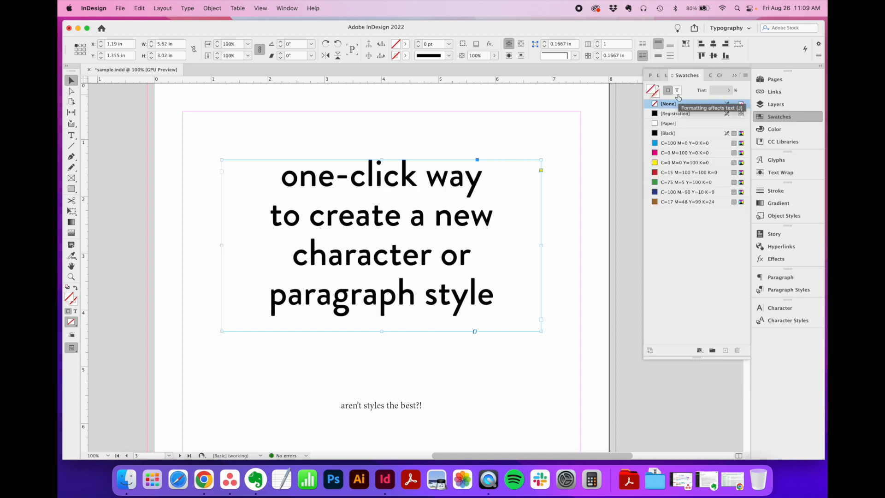
left_click(687, 202)
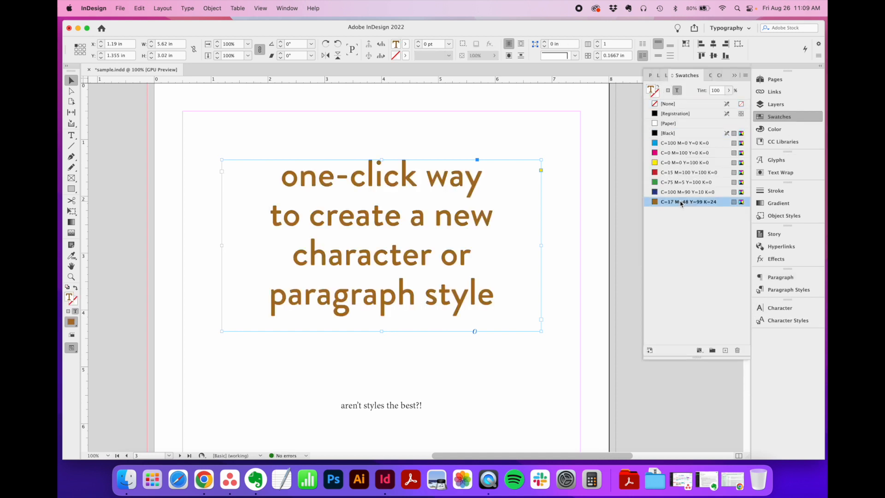
left_click(786, 319)
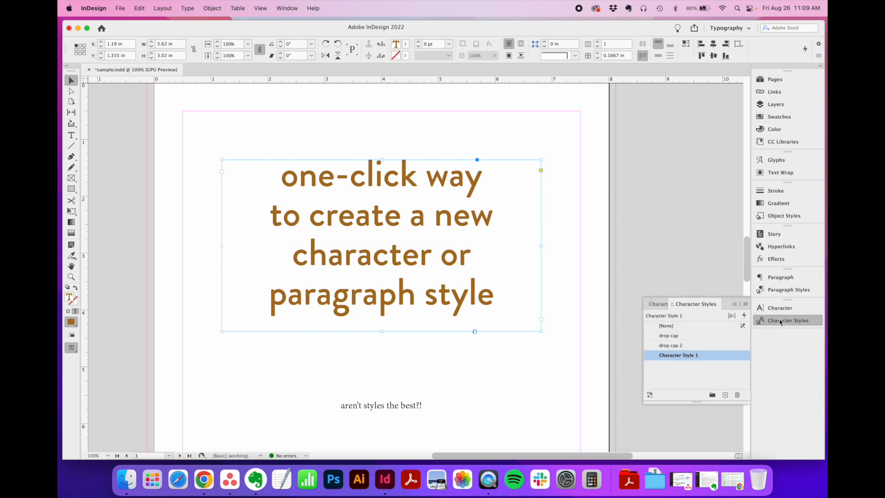
mouse_move(600, 315)
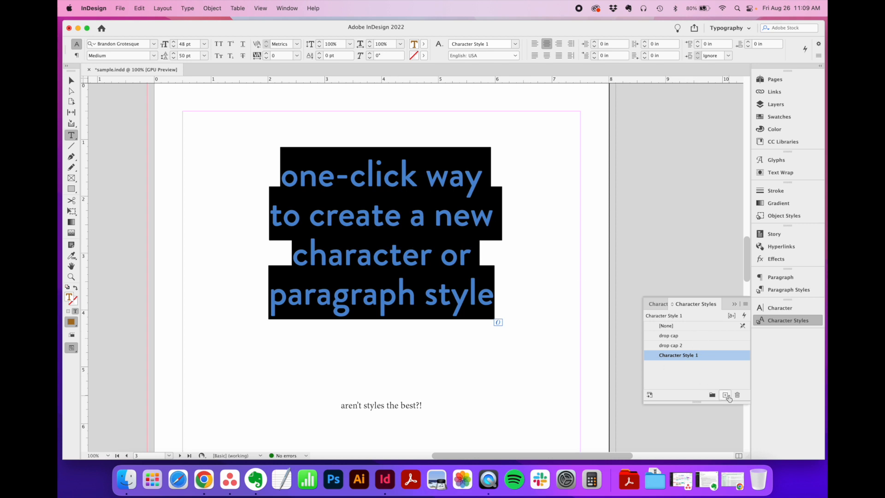
Create a character style from the text and rename it 'my new favorite style'
left_click(726, 395)
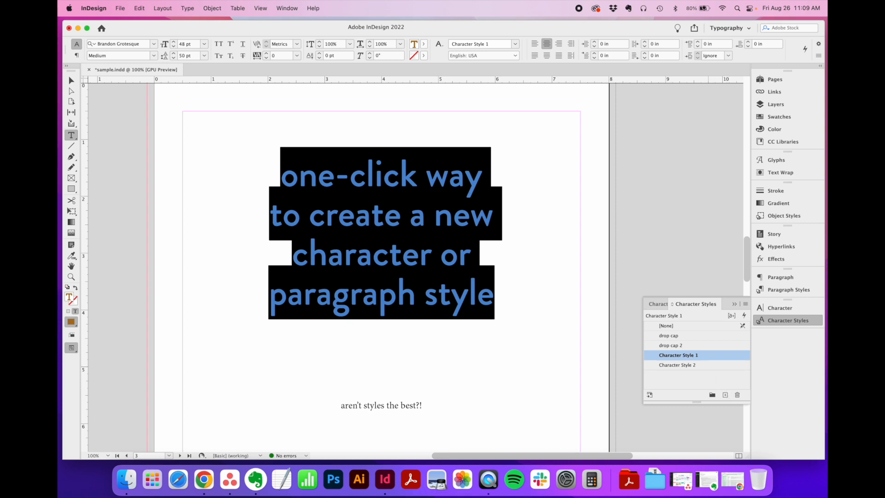
mouse_move(423, 204)
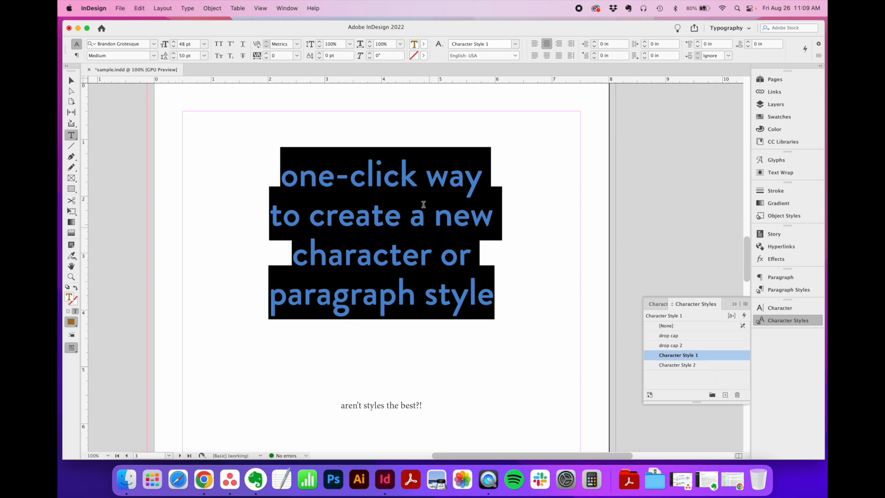
double_click(678, 365)
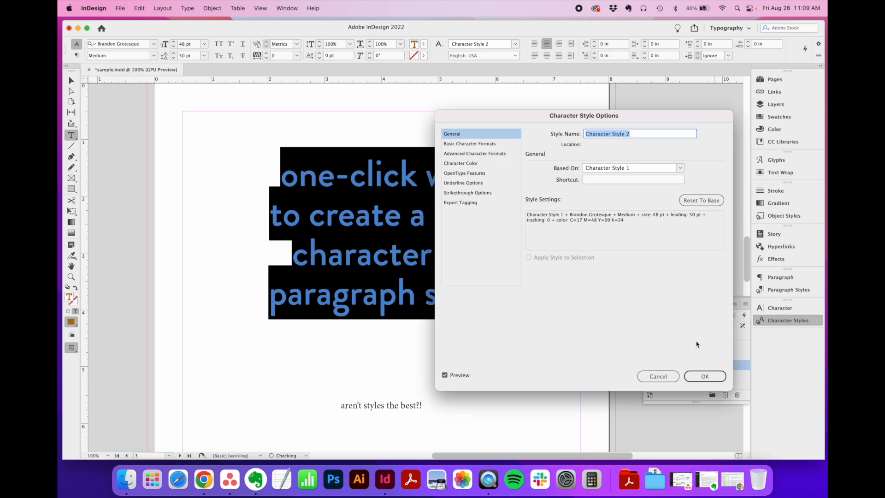
left_click(469, 144)
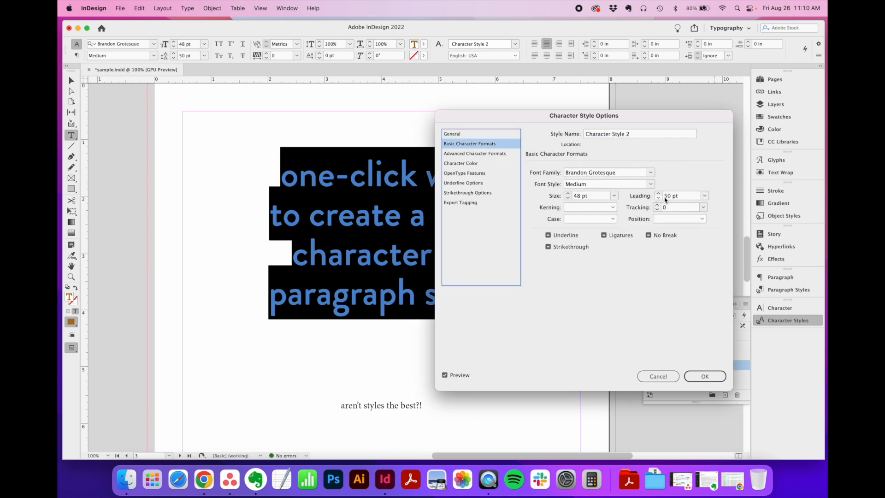
left_click(460, 163)
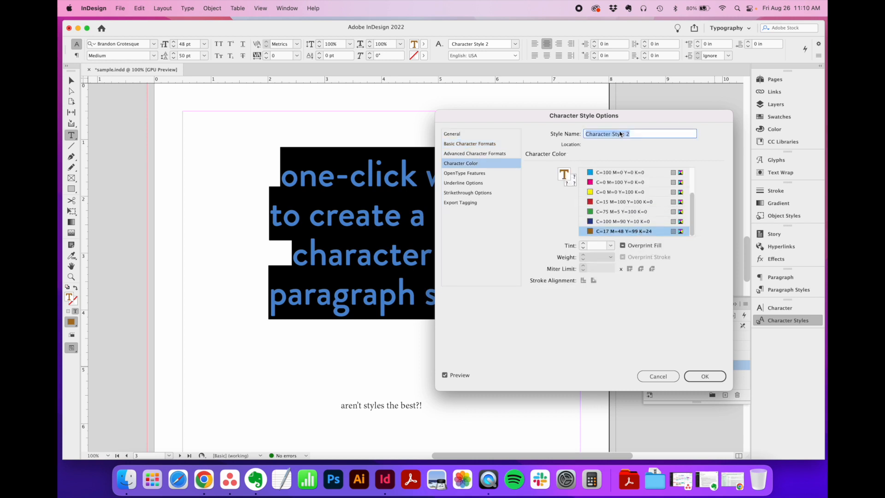
type("my new favorite")
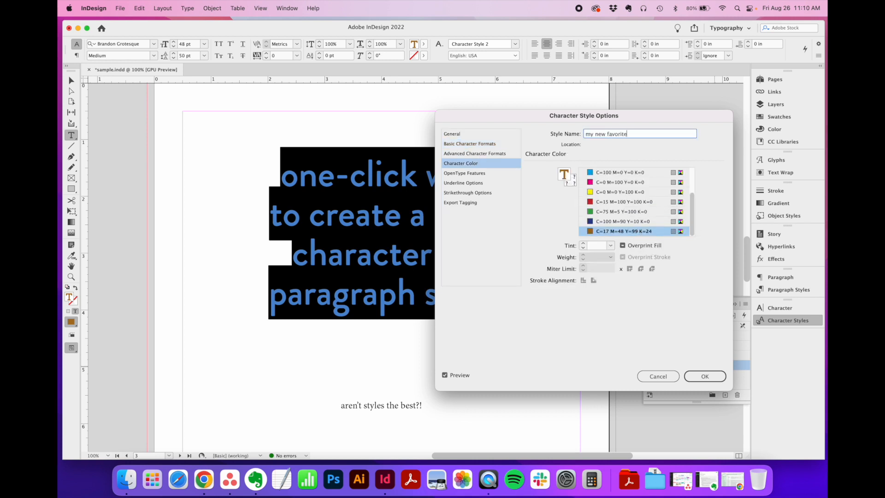
left_click(704, 376)
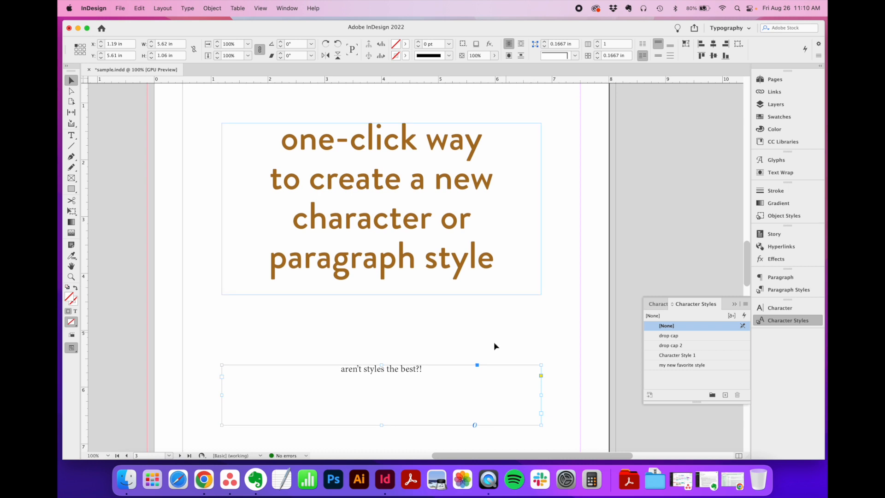
Apply my new favorite style to the second 'aren't styles' line
left_click(682, 365)
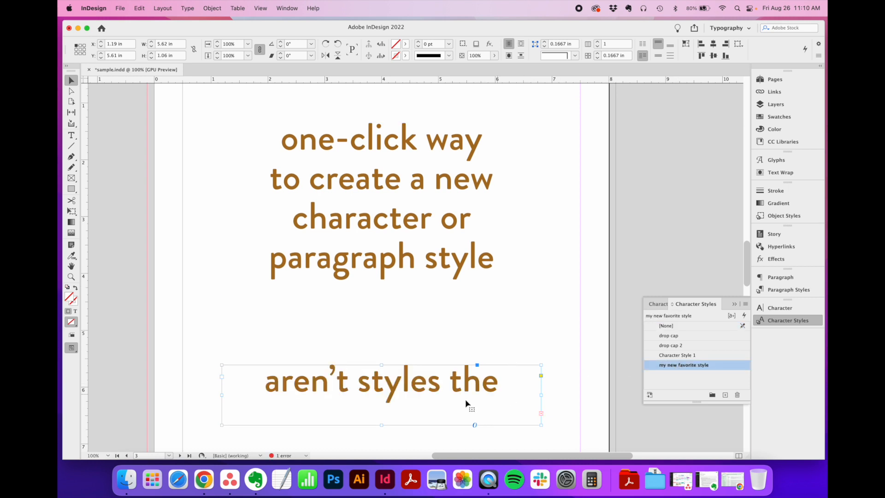